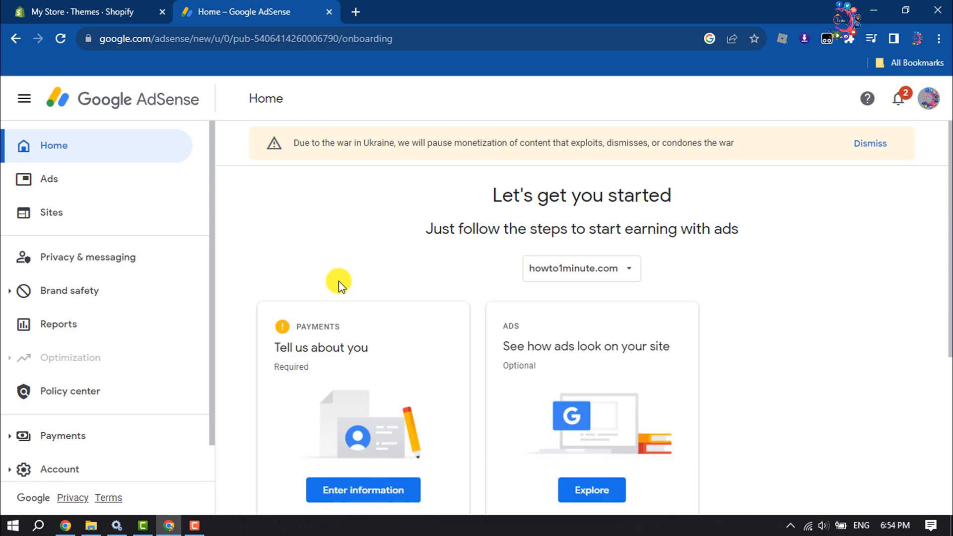
pyautogui.moveTo(315, 189)
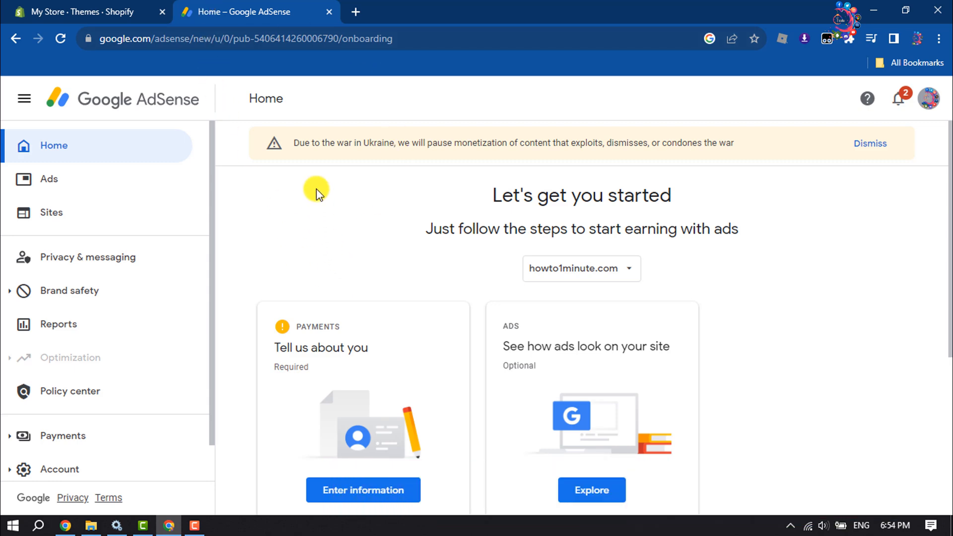
pyautogui.moveTo(765, 176)
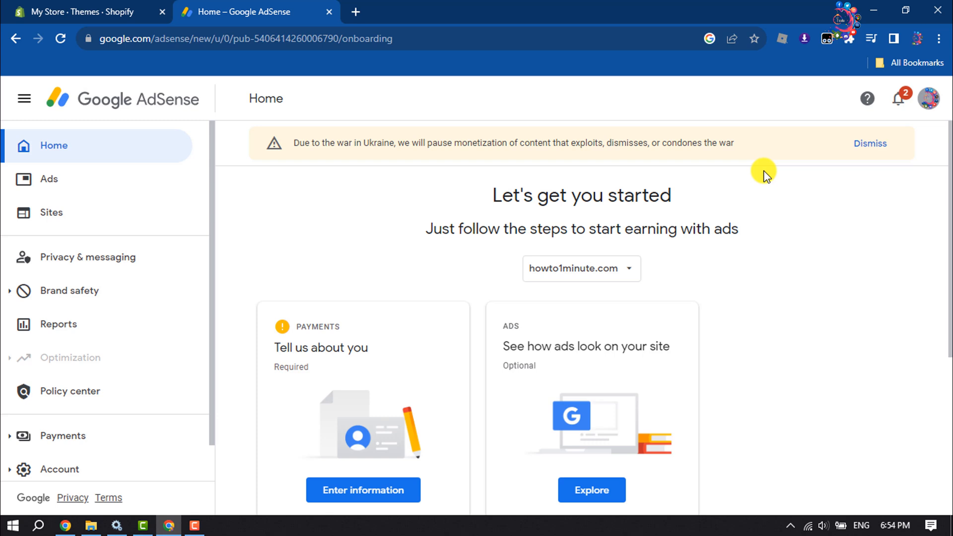
# - Choose Add site from the Home page site dropdown instead of howto1minute.com
pyautogui.click(928, 100)
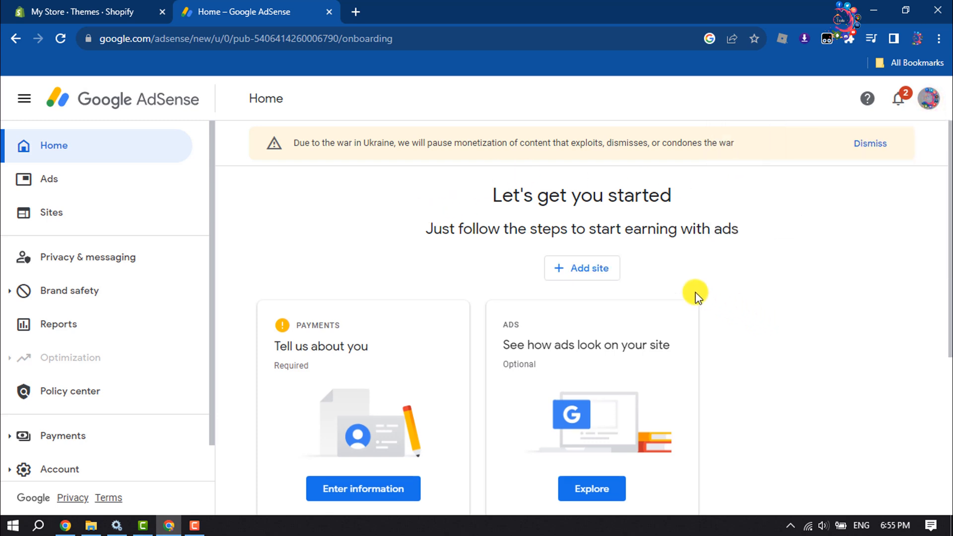
pyautogui.click(582, 267)
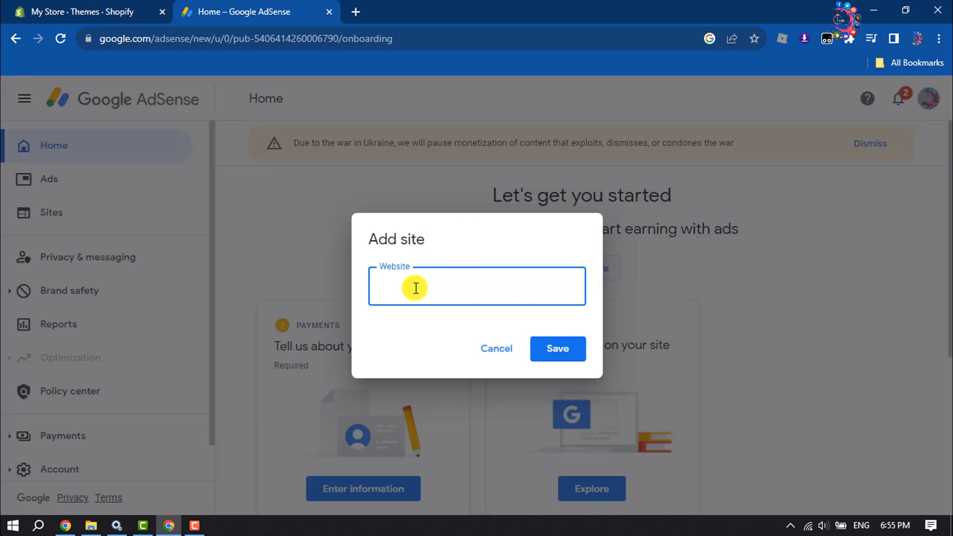
pyautogui.moveTo(432, 269)
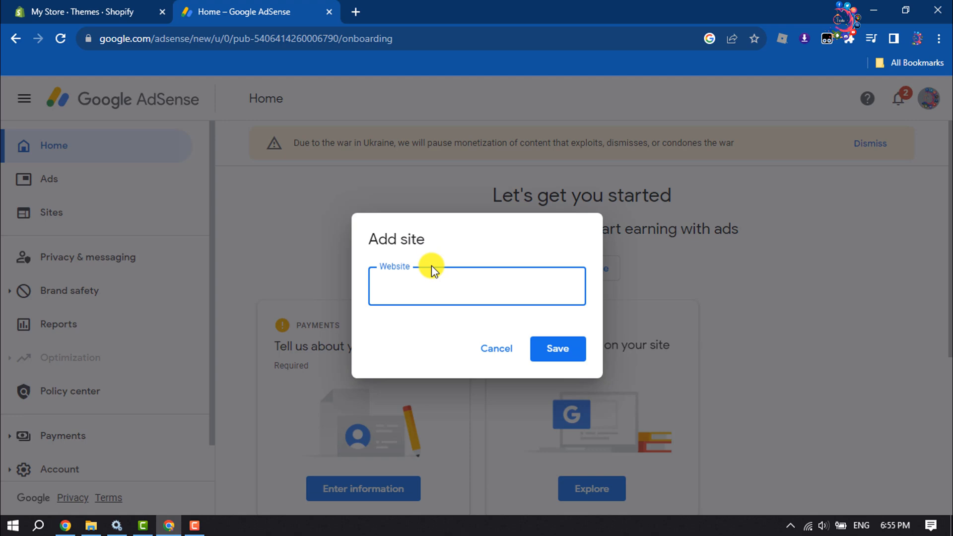
pyautogui.click(84, 12)
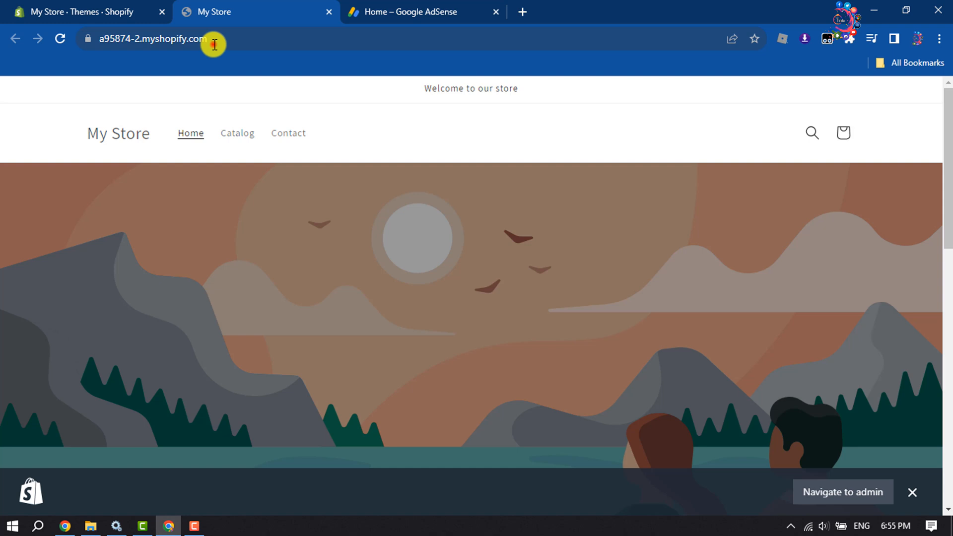
pyautogui.click(152, 38)
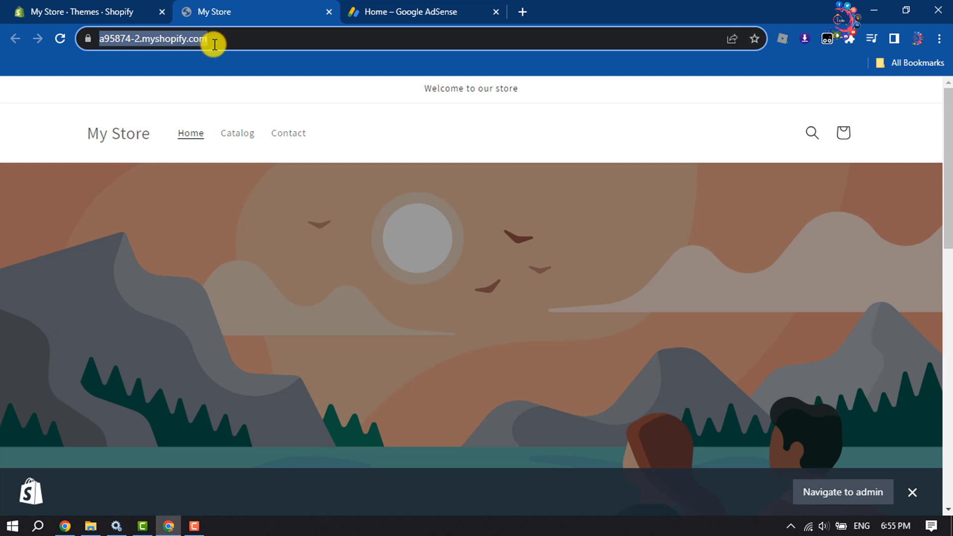
pyautogui.click(422, 11)
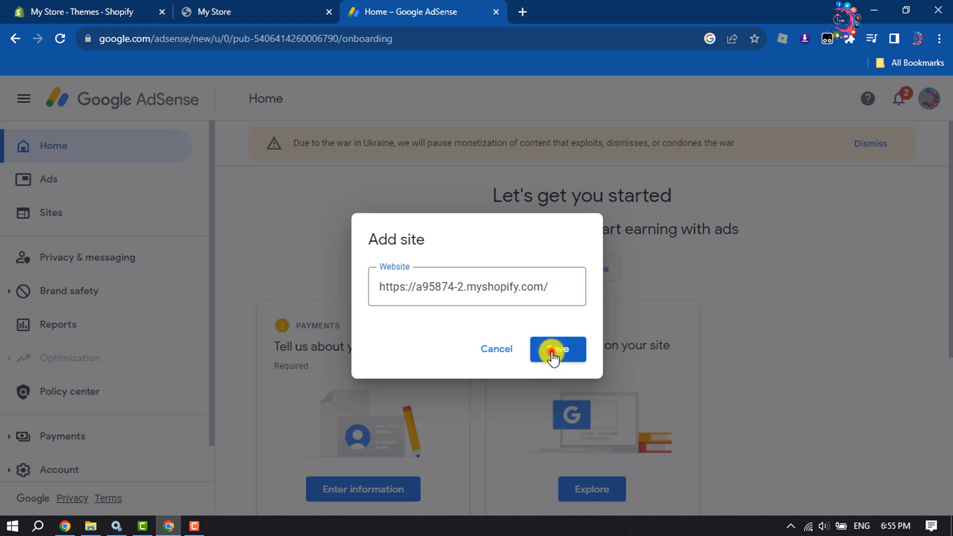
# - Save a95874-2.myshopify.com as the site and start the Connect your site to AdSense flow
pyautogui.click(556, 349)
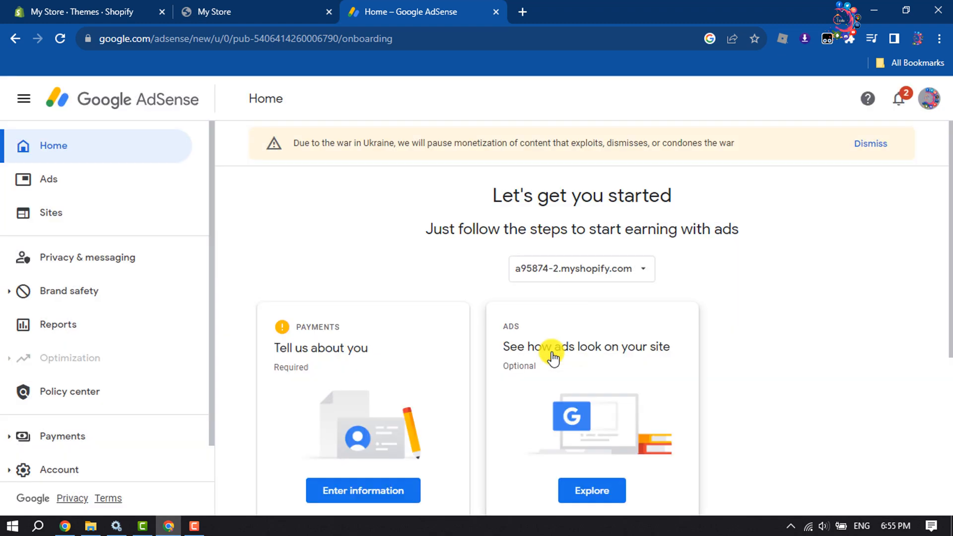
pyautogui.scroll(-3)
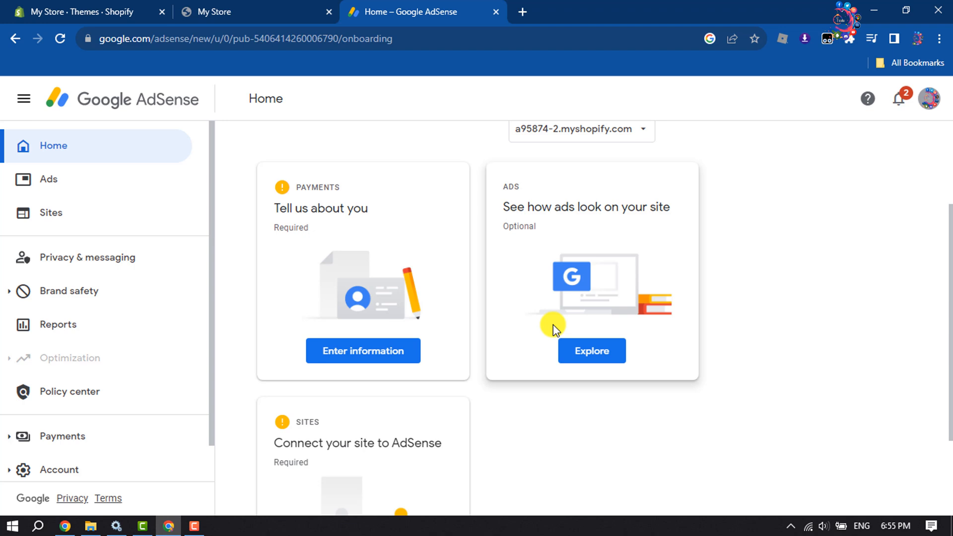
pyautogui.scroll(-3)
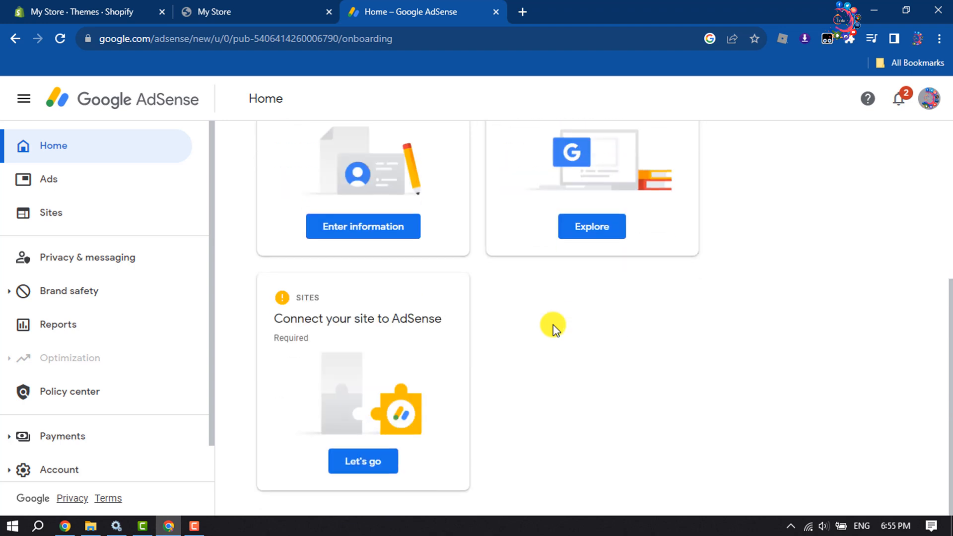
pyautogui.moveTo(279, 318)
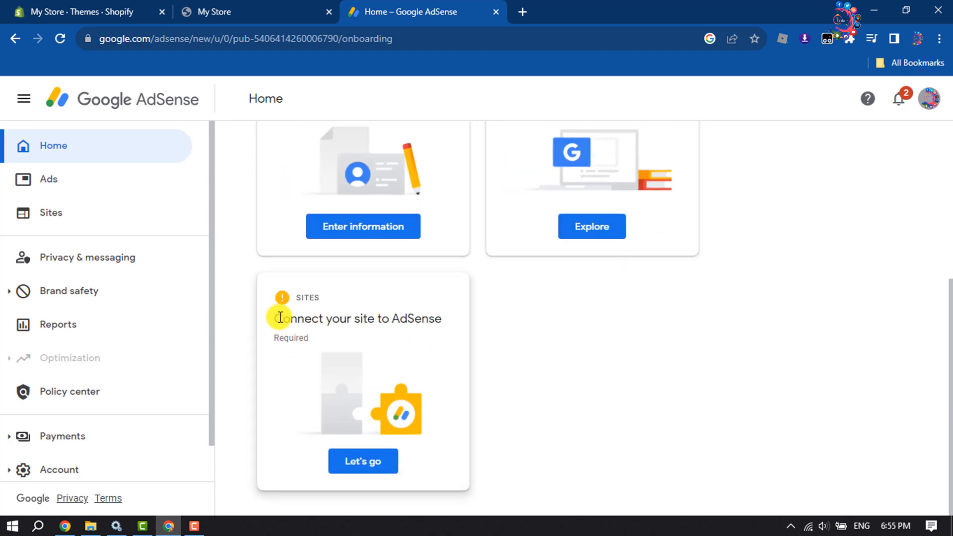
pyautogui.click(362, 461)
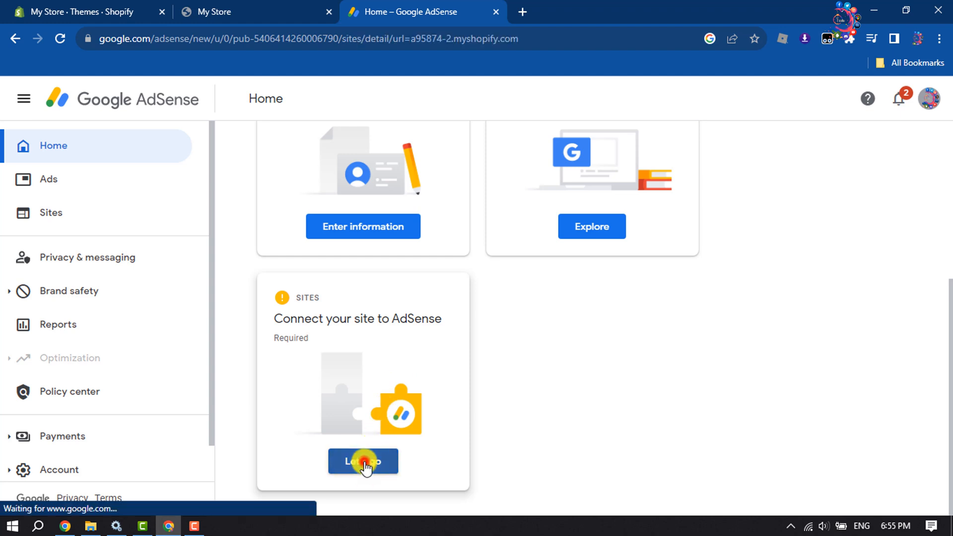
# - Verify ownership of a95874-2.myshopify.com and request its review
pyautogui.click(363, 461)
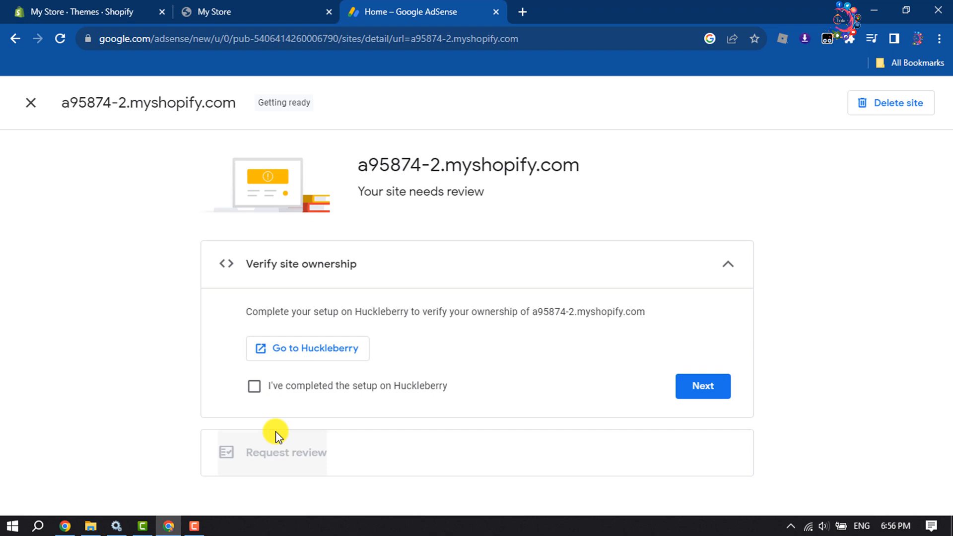
pyautogui.click(254, 386)
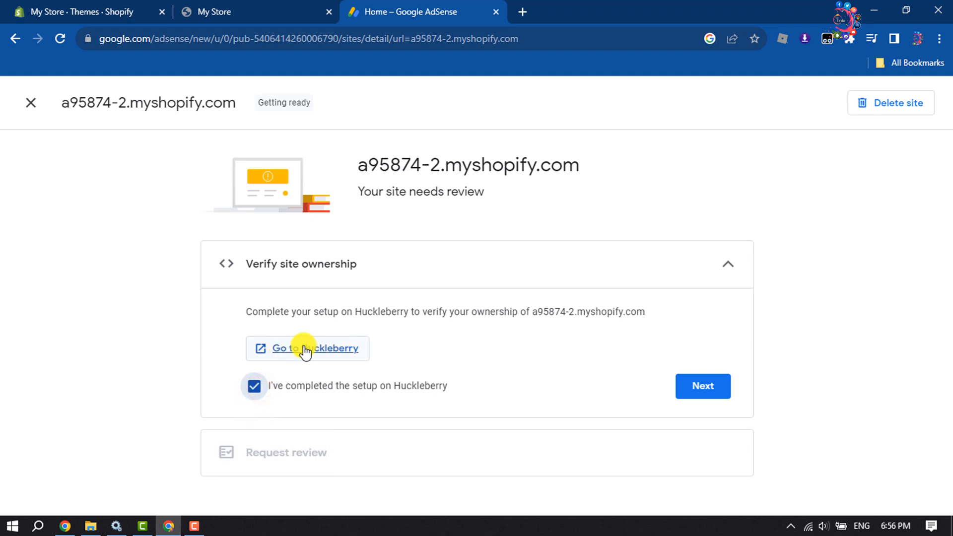
pyautogui.moveTo(288, 372)
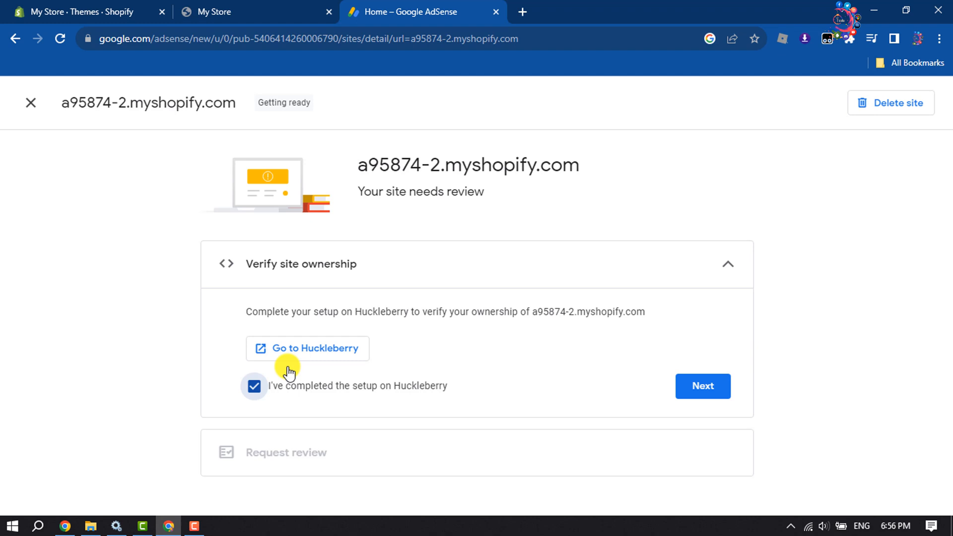
pyautogui.moveTo(325, 385)
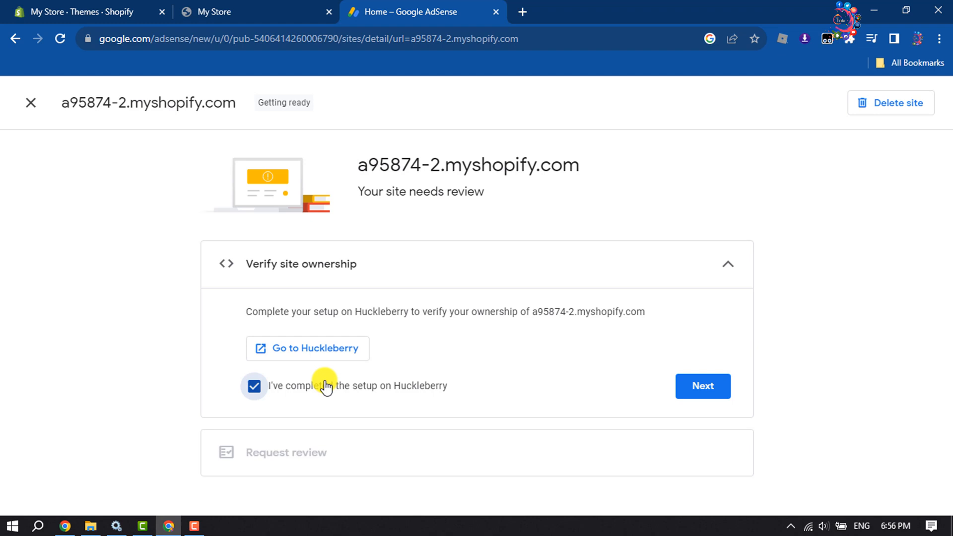
pyautogui.click(701, 386)
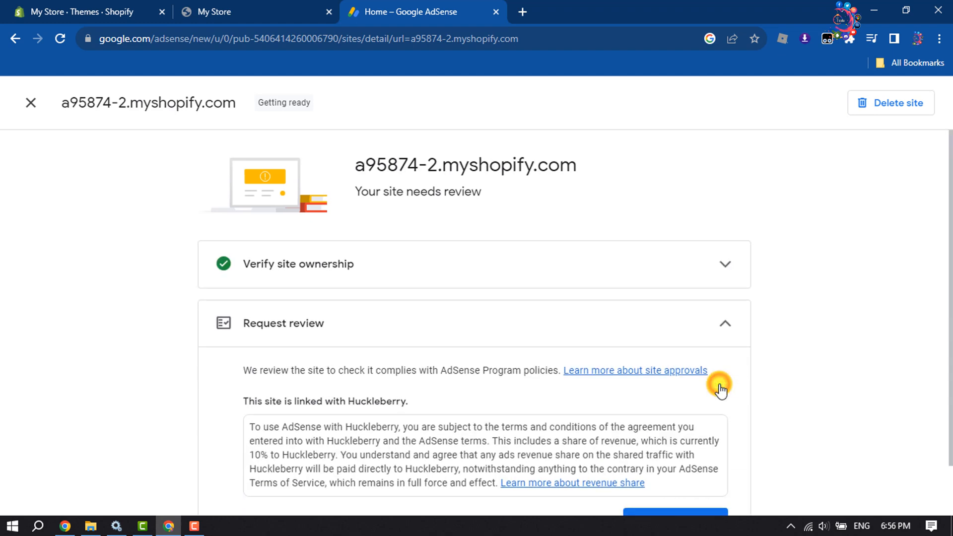
pyautogui.scroll(-3)
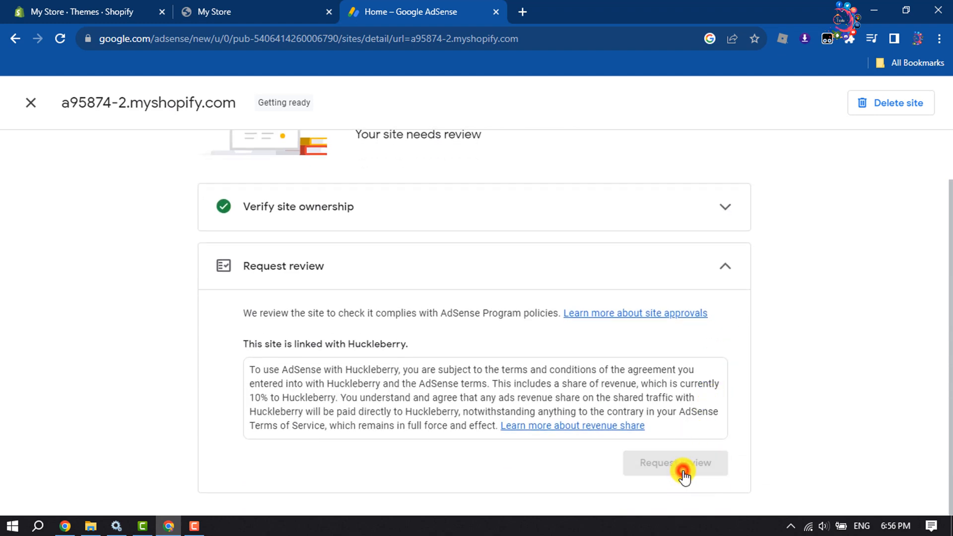
pyautogui.click(674, 463)
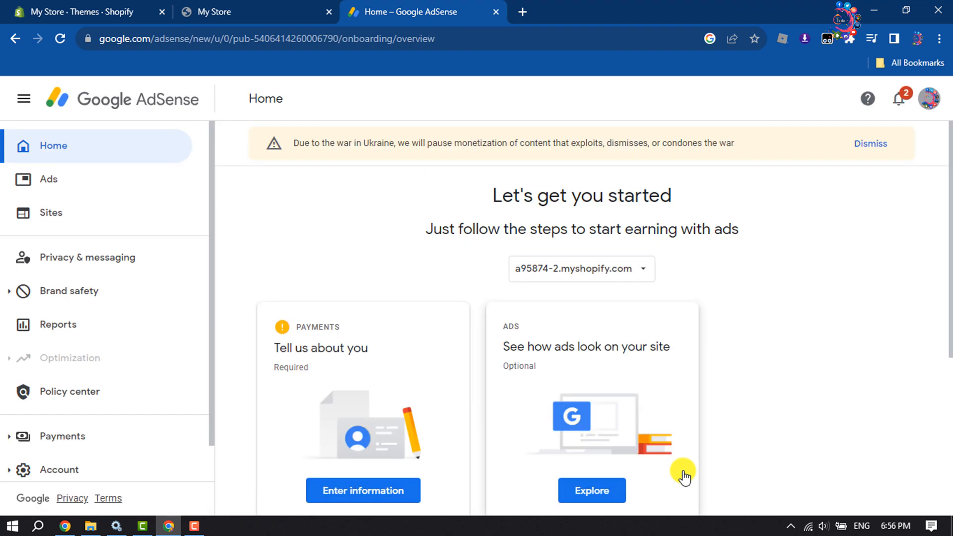
# - Open the 'See how ads look on your site' preview for a95874-2.myshopify.com
pyautogui.scroll(-3)
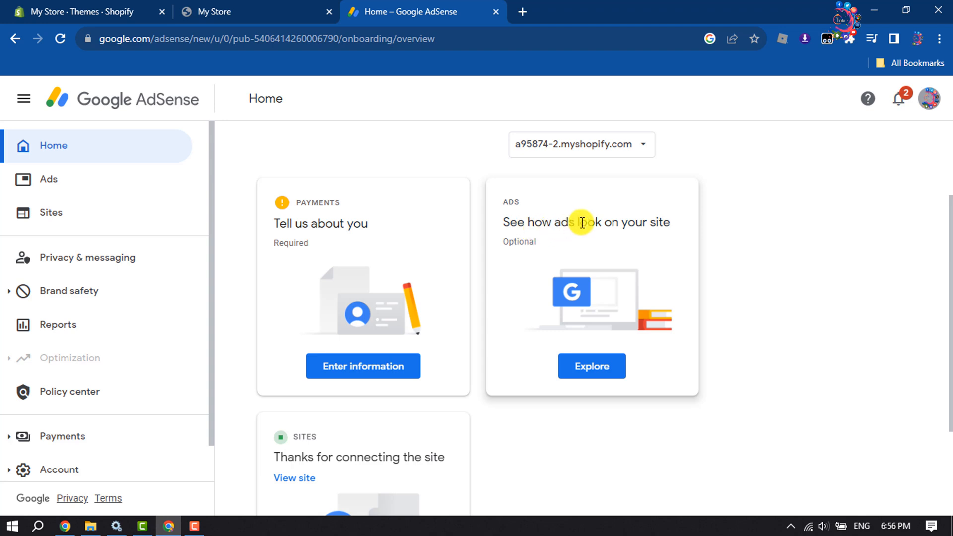
pyautogui.click(590, 366)
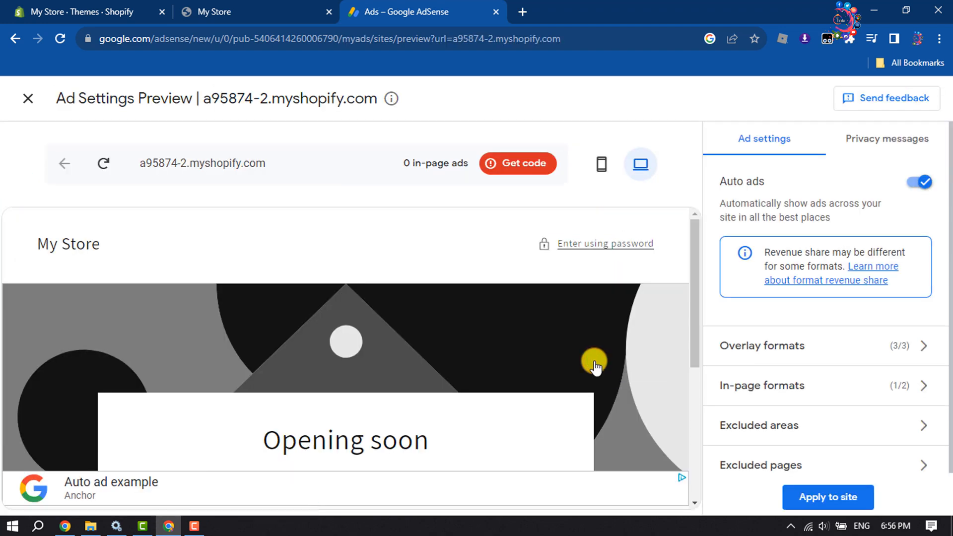
pyautogui.moveTo(382, 319)
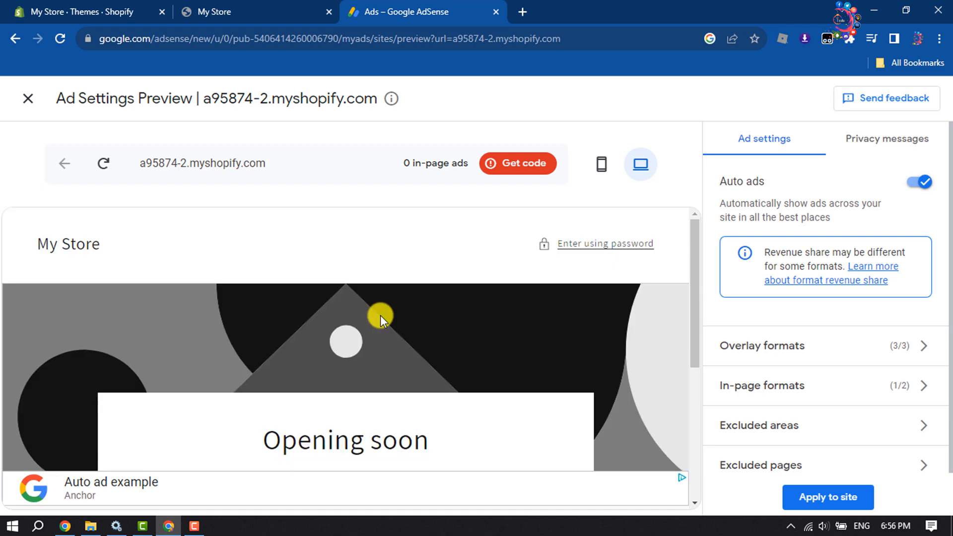
# - Preview the store's ads in mobile layout, then back in desktop layout
pyautogui.click(600, 164)
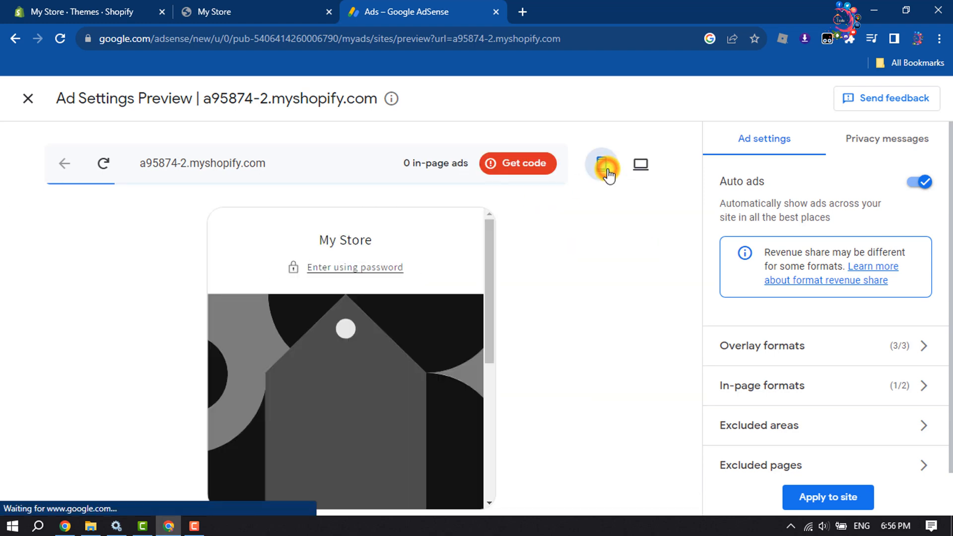
pyautogui.click(641, 164)
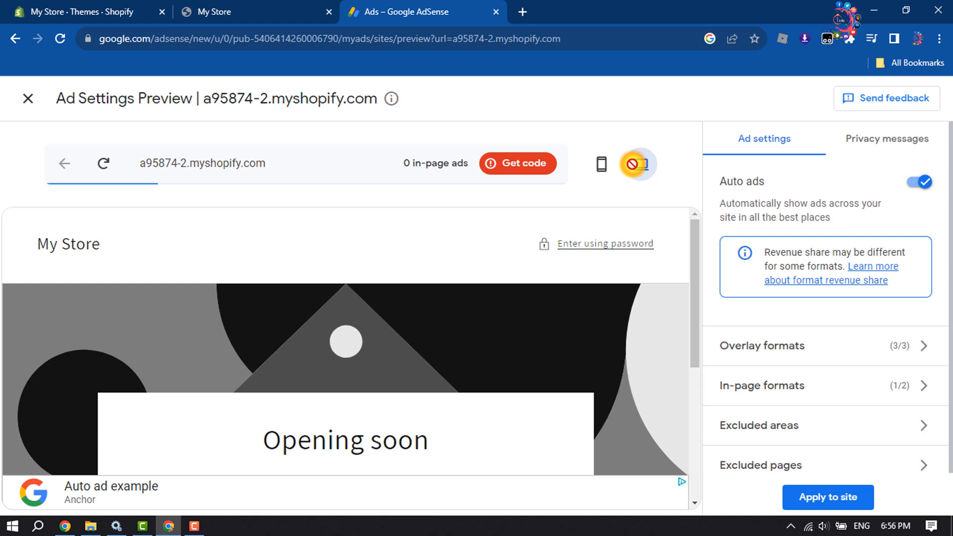
pyautogui.click(639, 163)
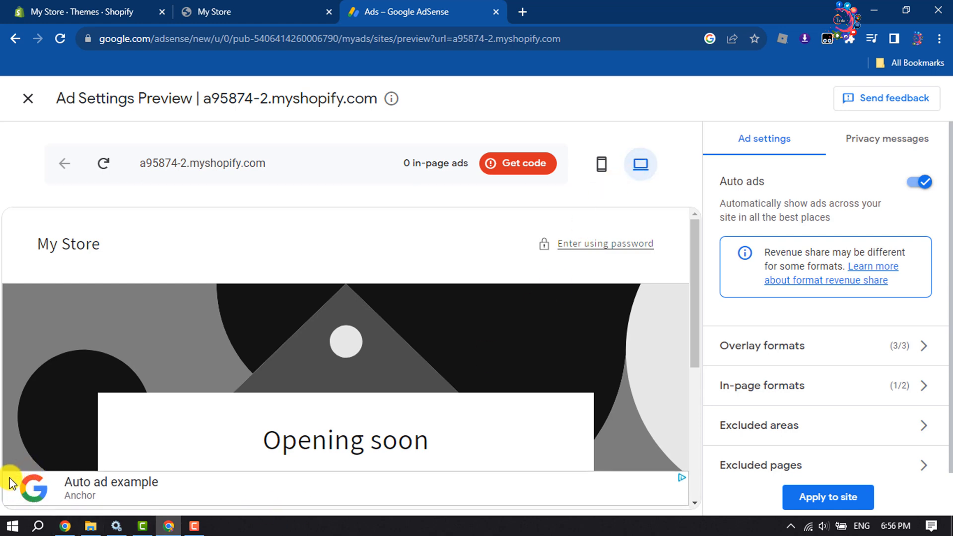
pyautogui.moveTo(111, 500)
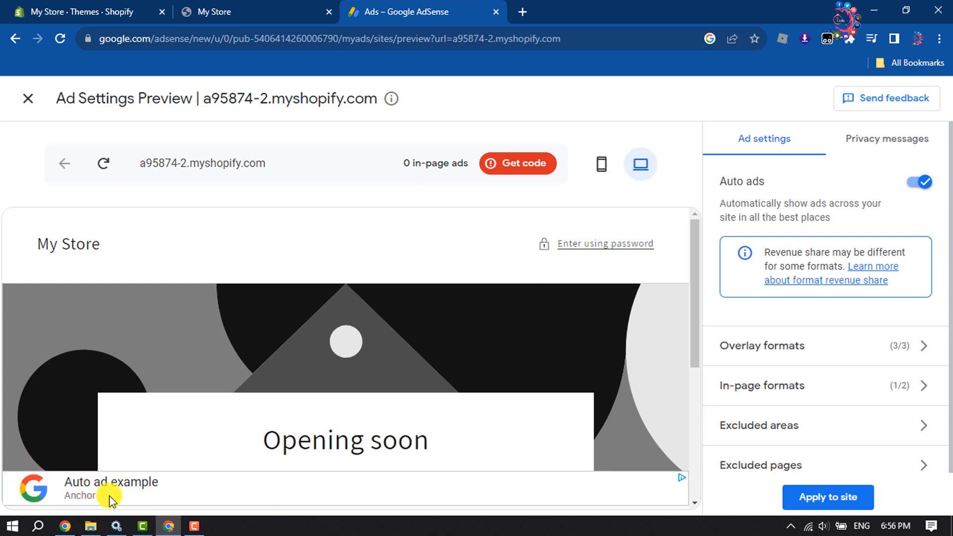
pyautogui.moveTo(559, 492)
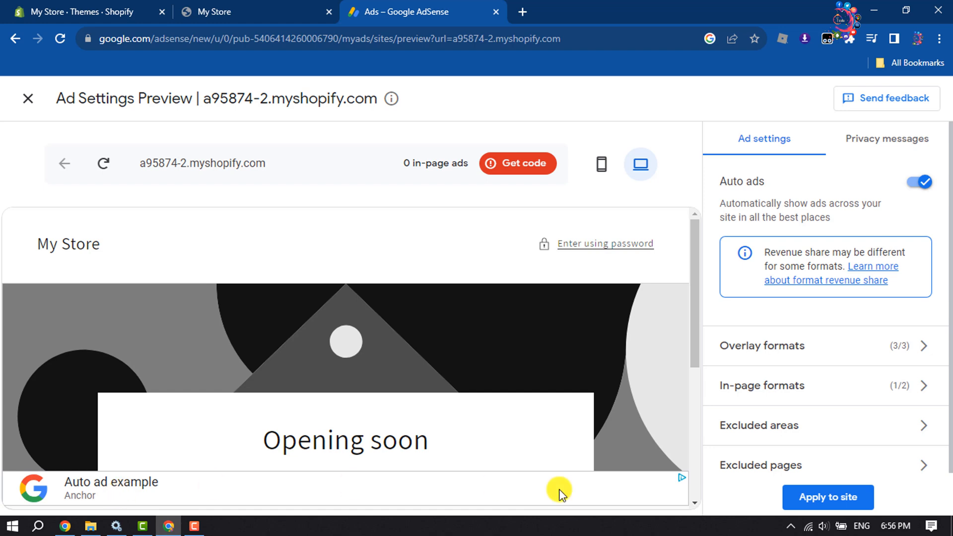
pyautogui.moveTo(169, 490)
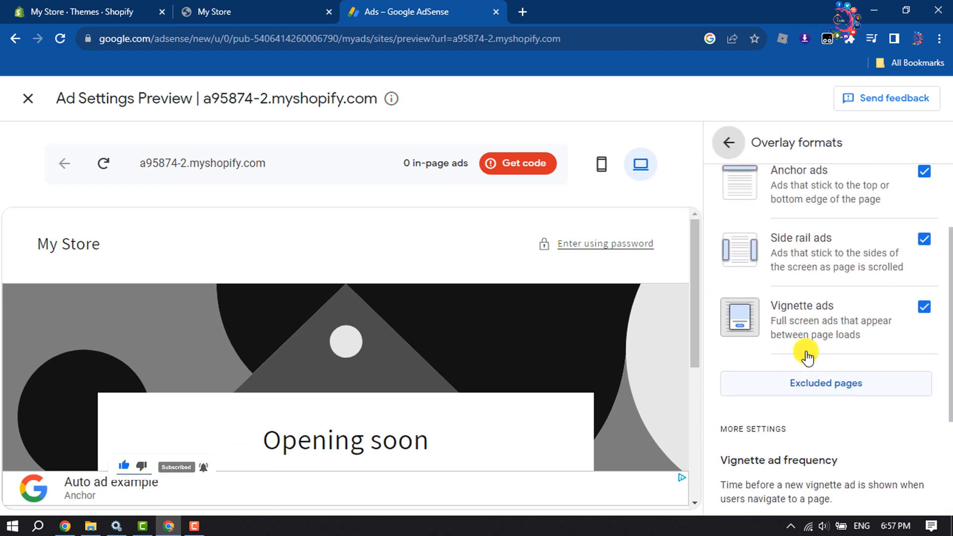
# - Leave anchor, side rail and vignette overlay ads enabled and go back to Ad settings
pyautogui.scroll(3)
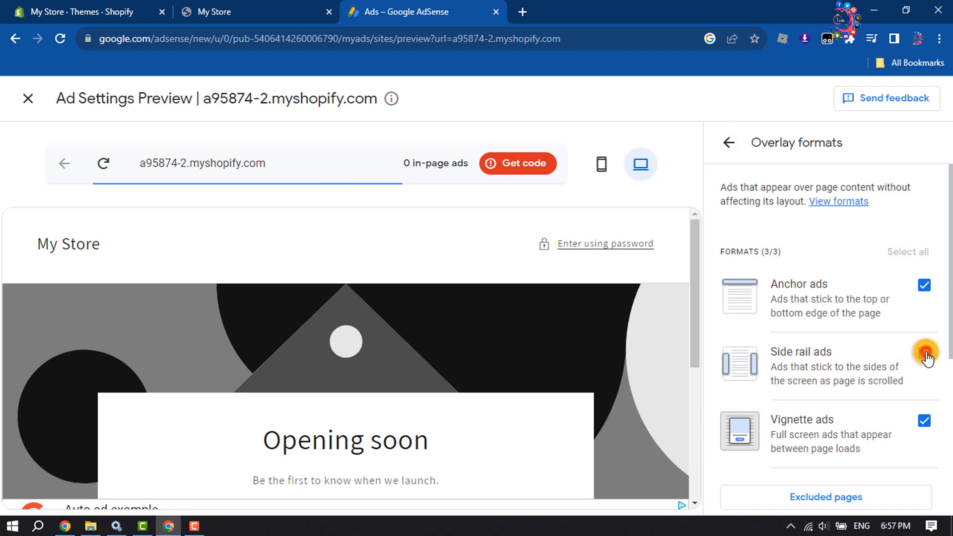
pyautogui.scroll(-3)
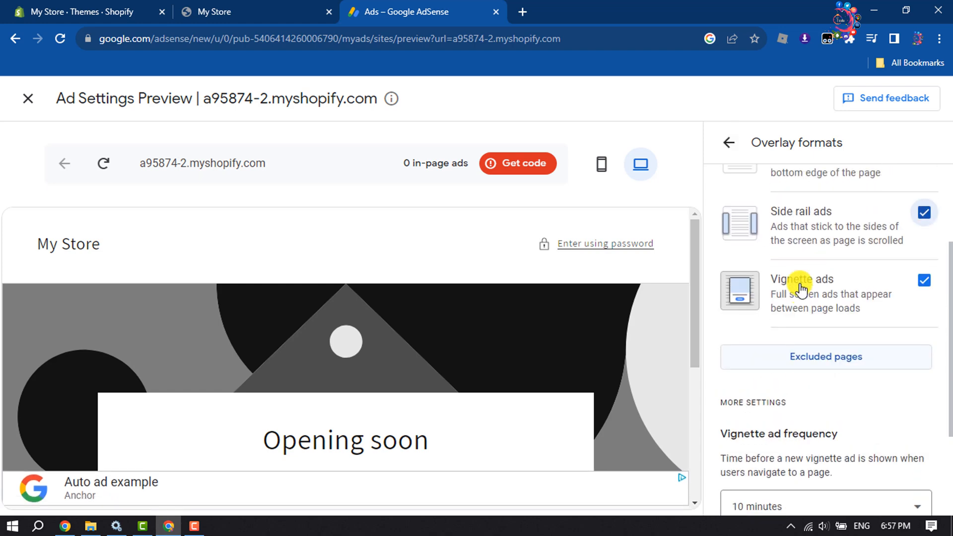
pyautogui.moveTo(903, 304)
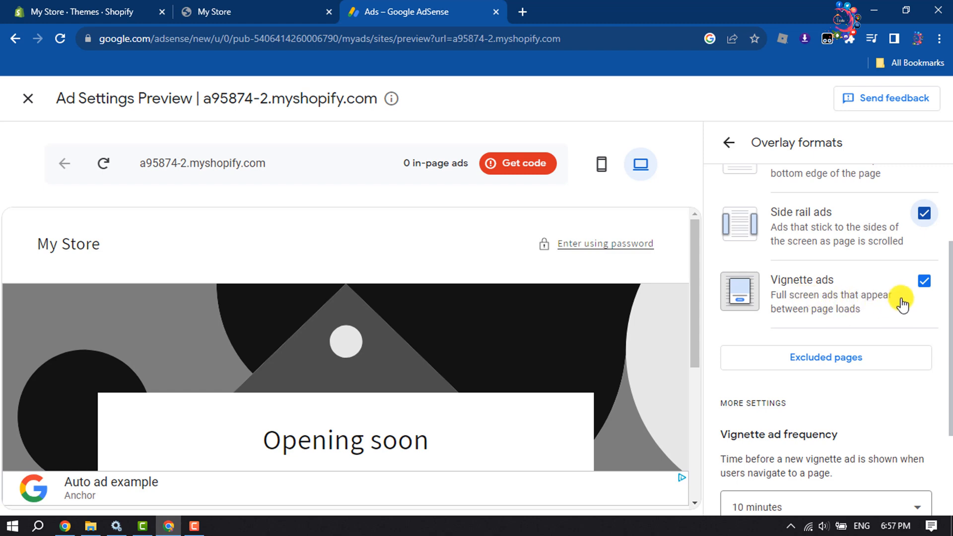
pyautogui.click(728, 143)
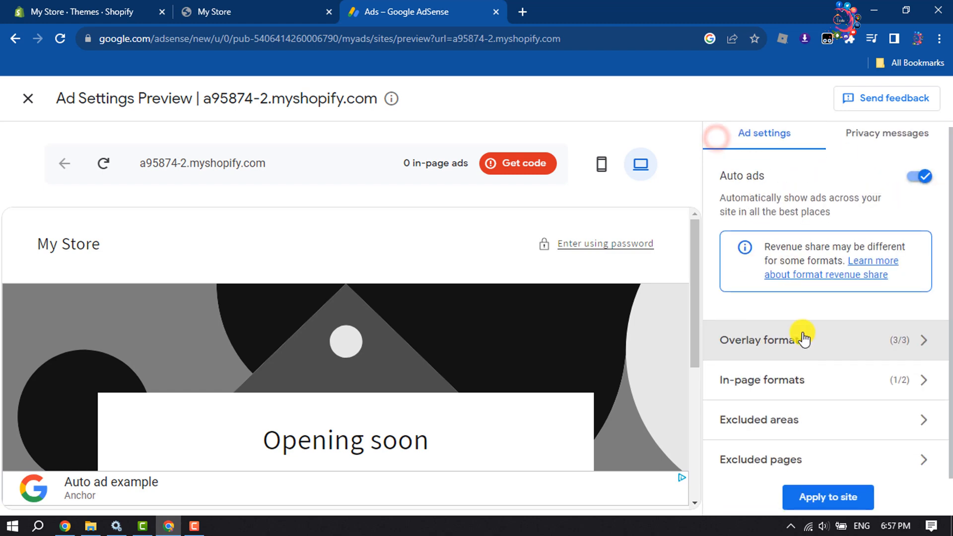
pyautogui.moveTo(64, 496)
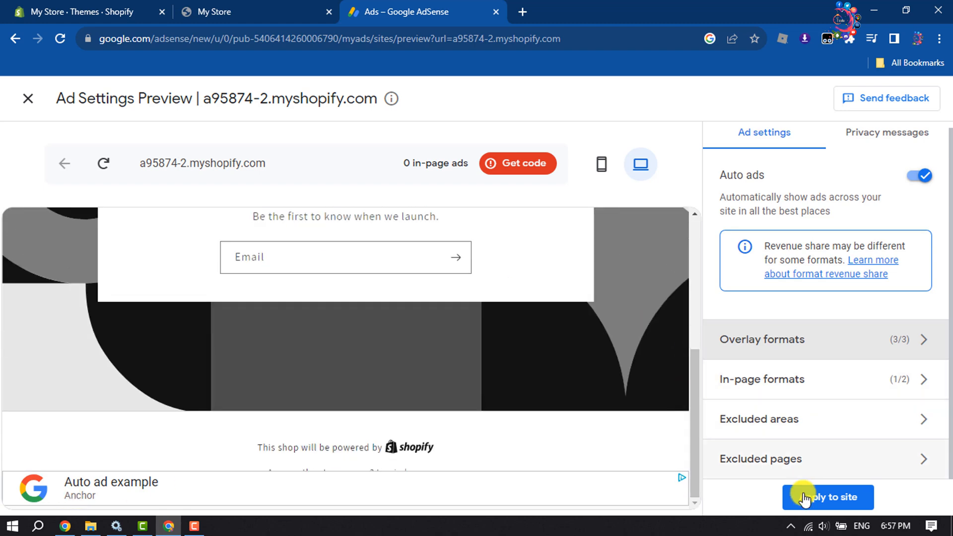
pyautogui.moveTo(545, 403)
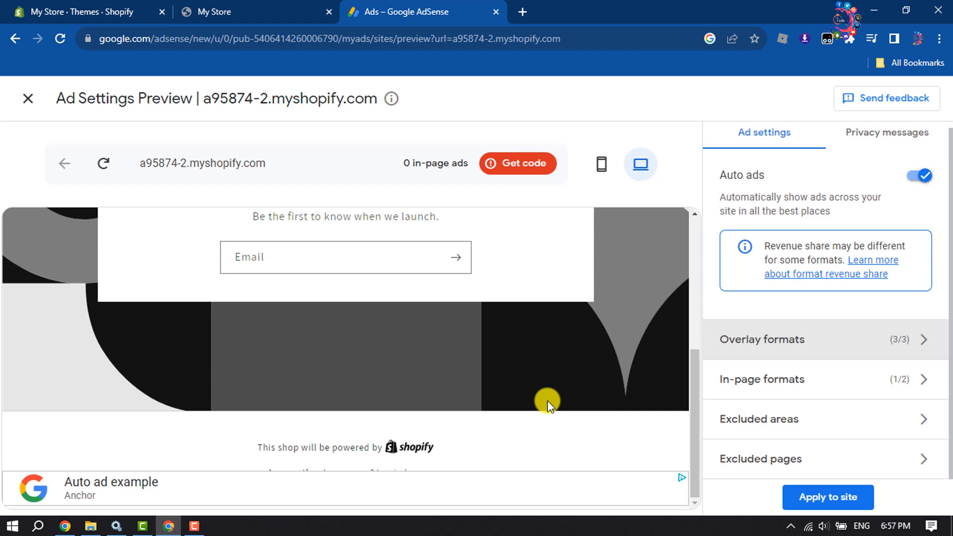
# - Apply auto ads settings to the store site and copy the AdSense code snippet
pyautogui.click(517, 163)
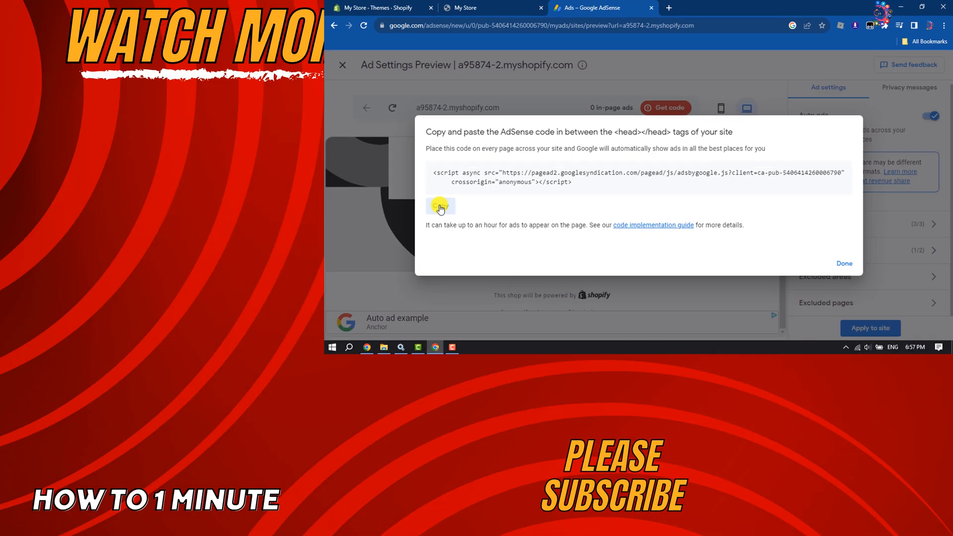
pyautogui.click(843, 263)
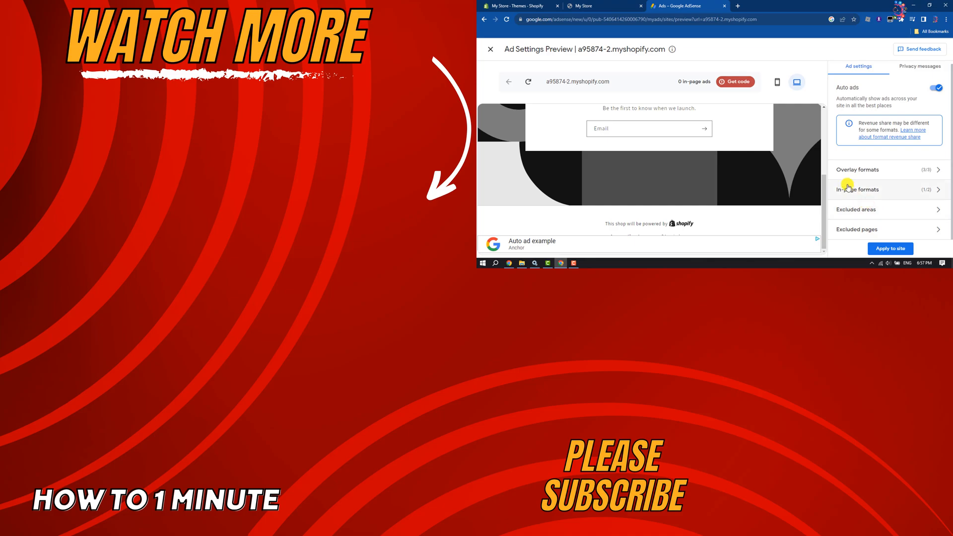